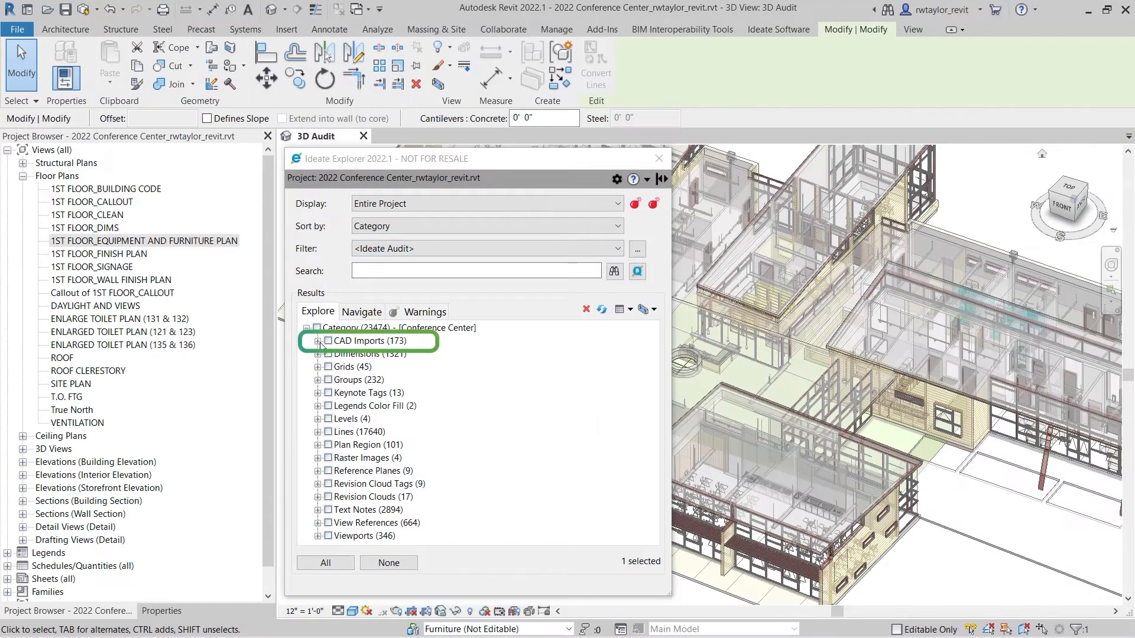
# Expand CAD Imports (173) in Ideate Explorer and scroll through the DWG file list.
pyautogui.click(318, 341)
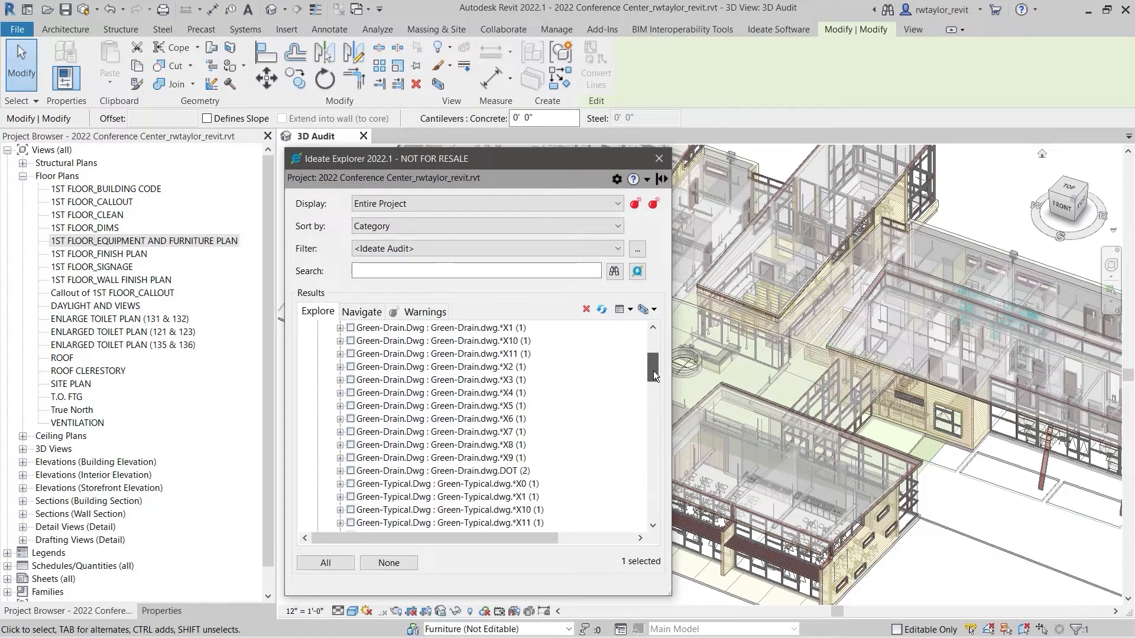
pyautogui.scroll(-3)
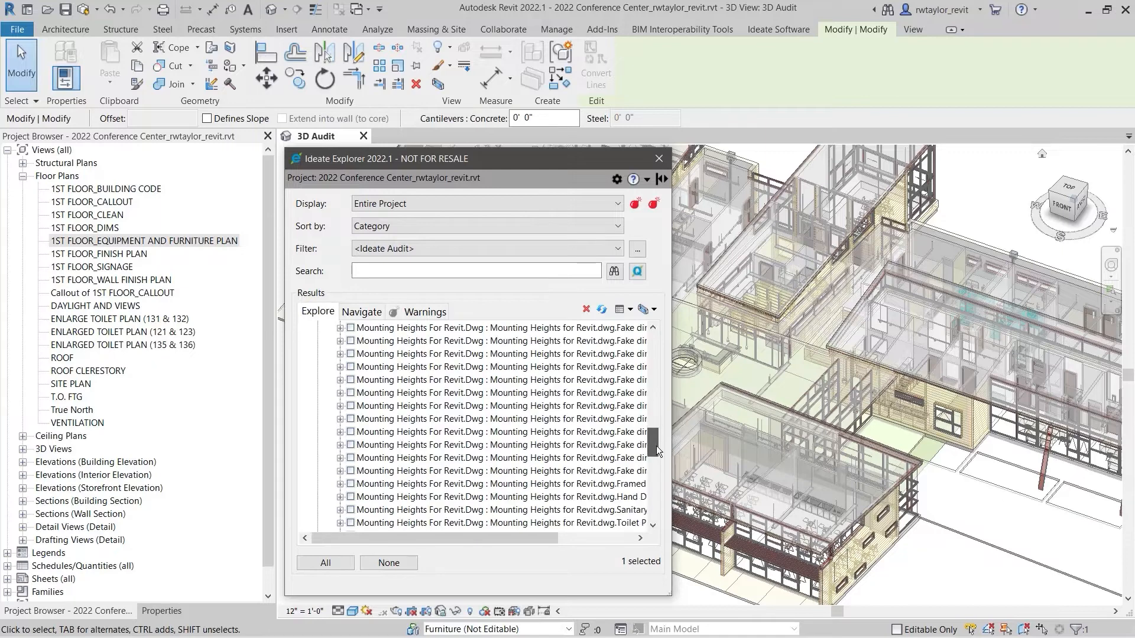
pyautogui.scroll(3)
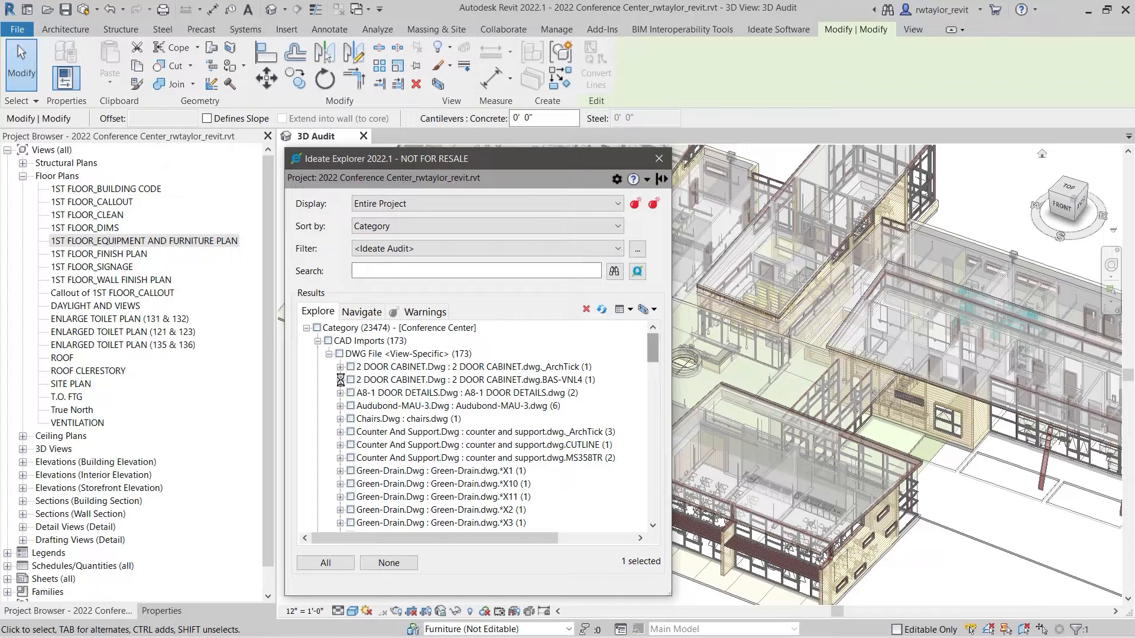
# Expand 2 DOOR CABINET and A8-1 DOOR DETAILS, then jump to the first A8-1 instance.
pyautogui.click(341, 380)
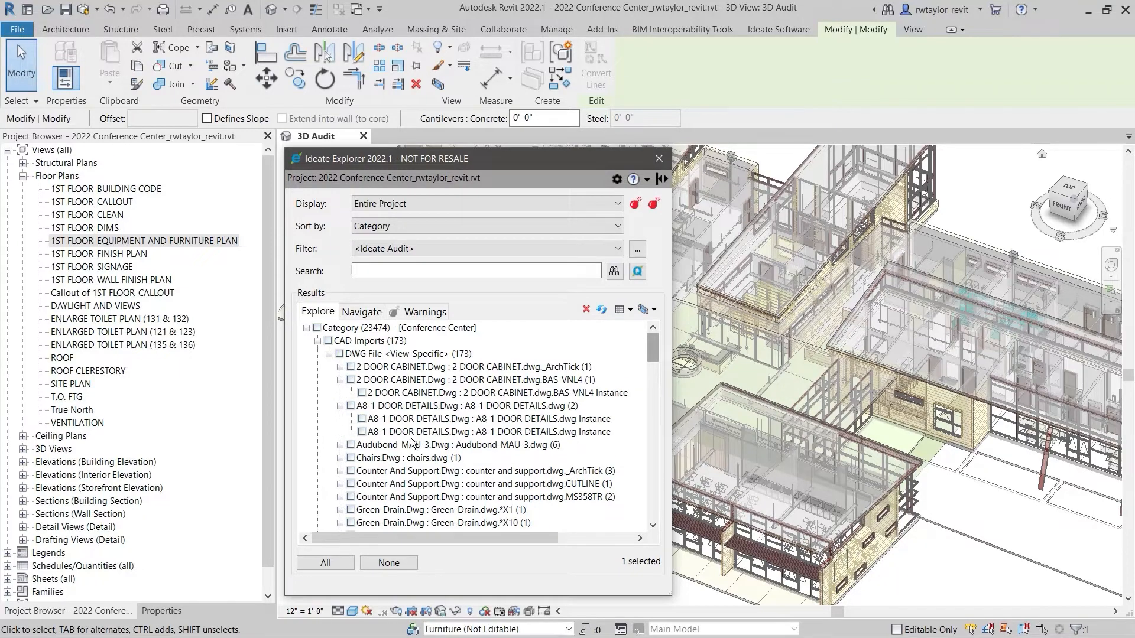
pyautogui.click(471, 419)
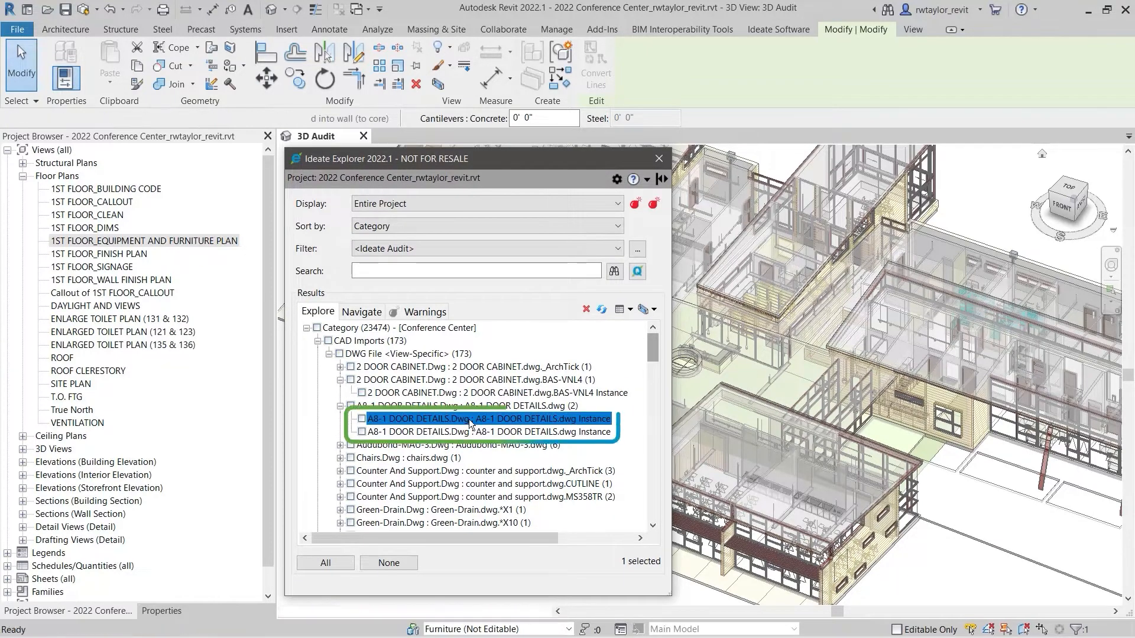
pyautogui.doubleClick(489, 431)
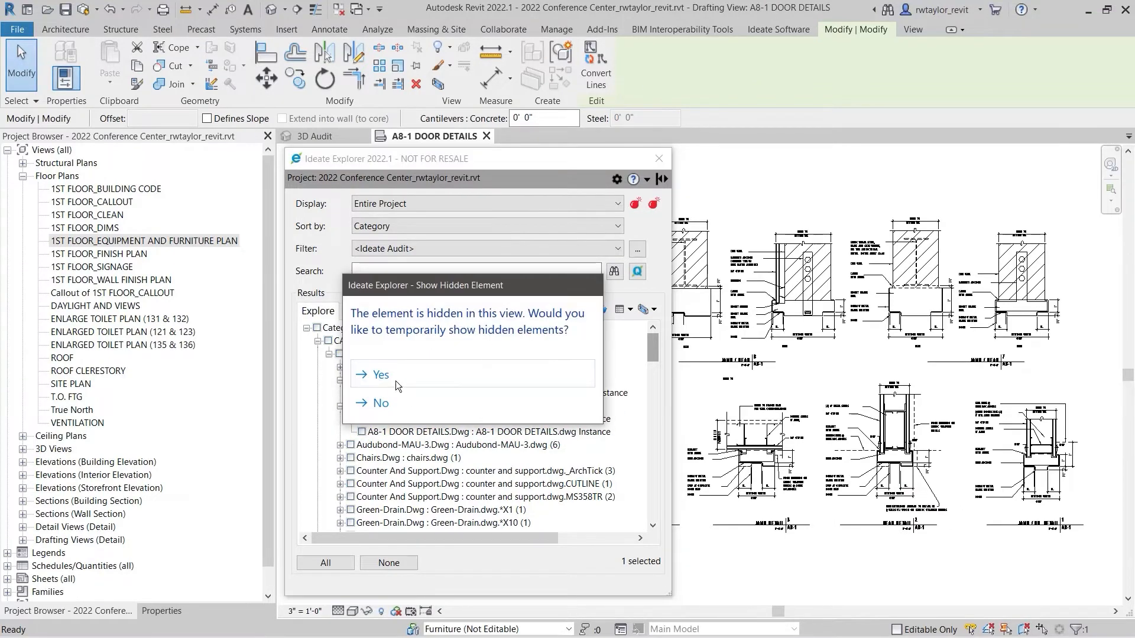
# Accept the Show Hidden Element prompt to reveal hidden elements.
pyautogui.click(380, 374)
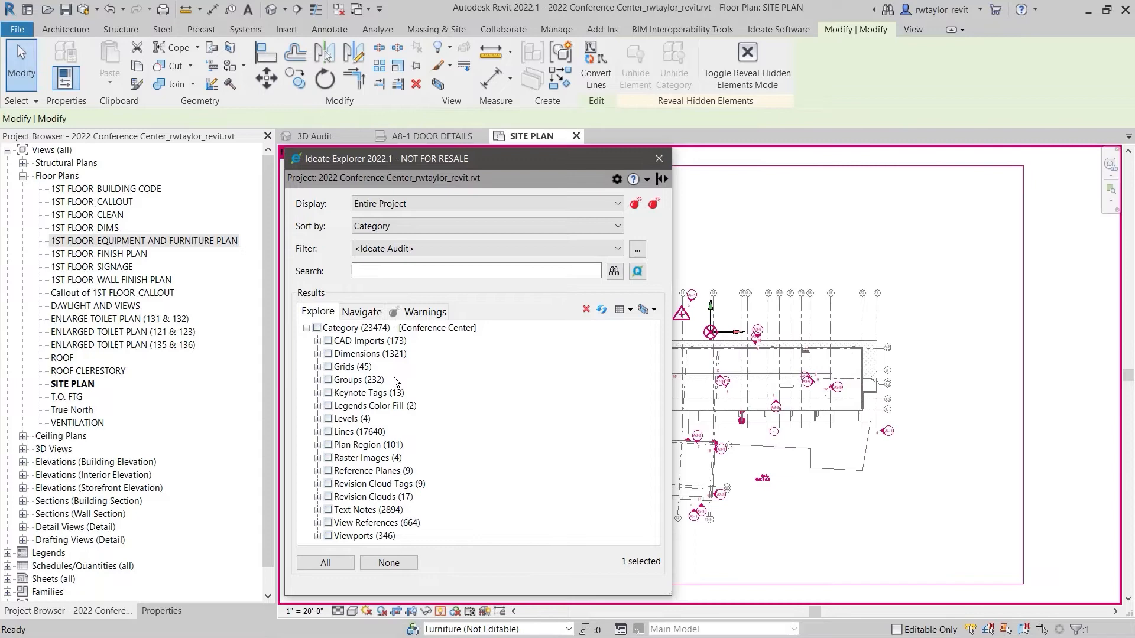
# Delete the selected A8-1 DOOR DETAILS import via DeleteElements, choosing CAD Imports.
pyautogui.click(586, 310)
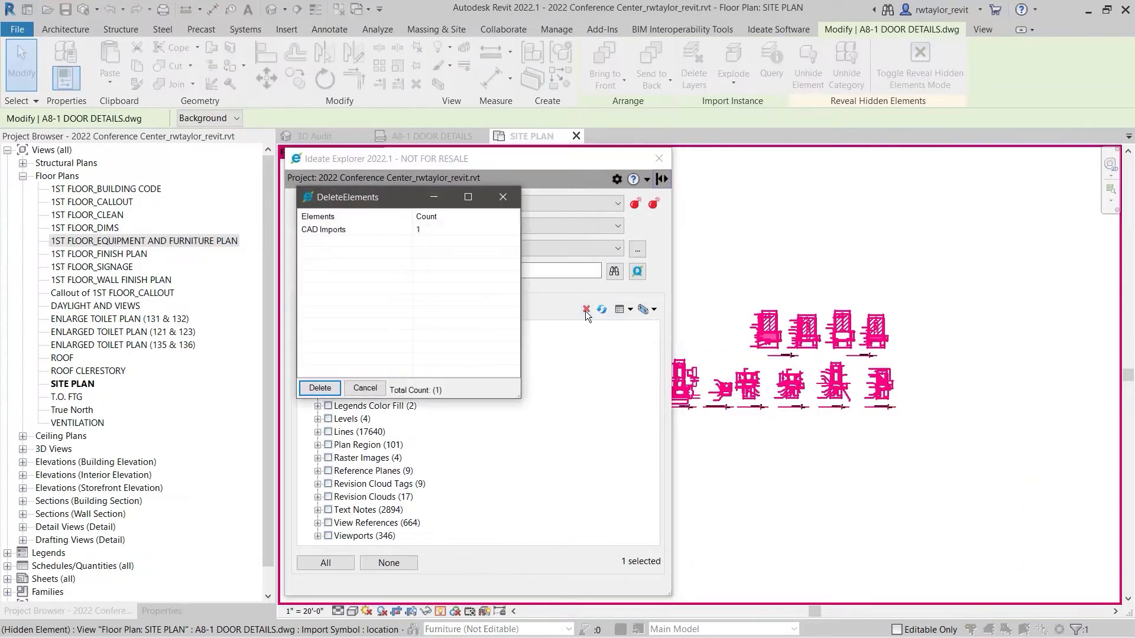
pyautogui.click(323, 230)
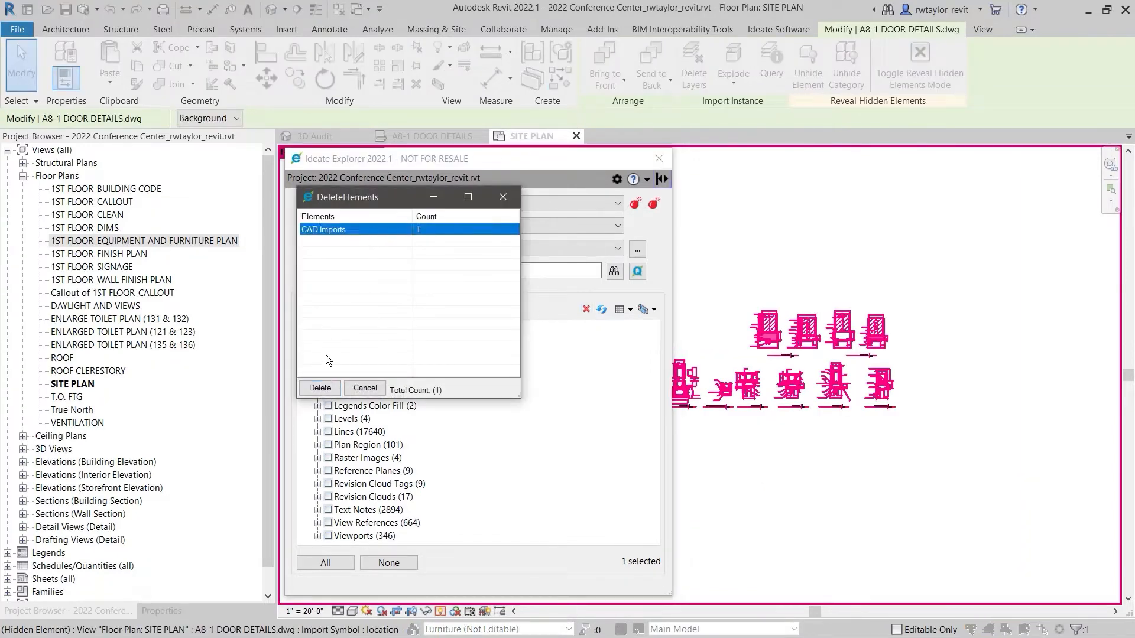
pyautogui.click(365, 387)
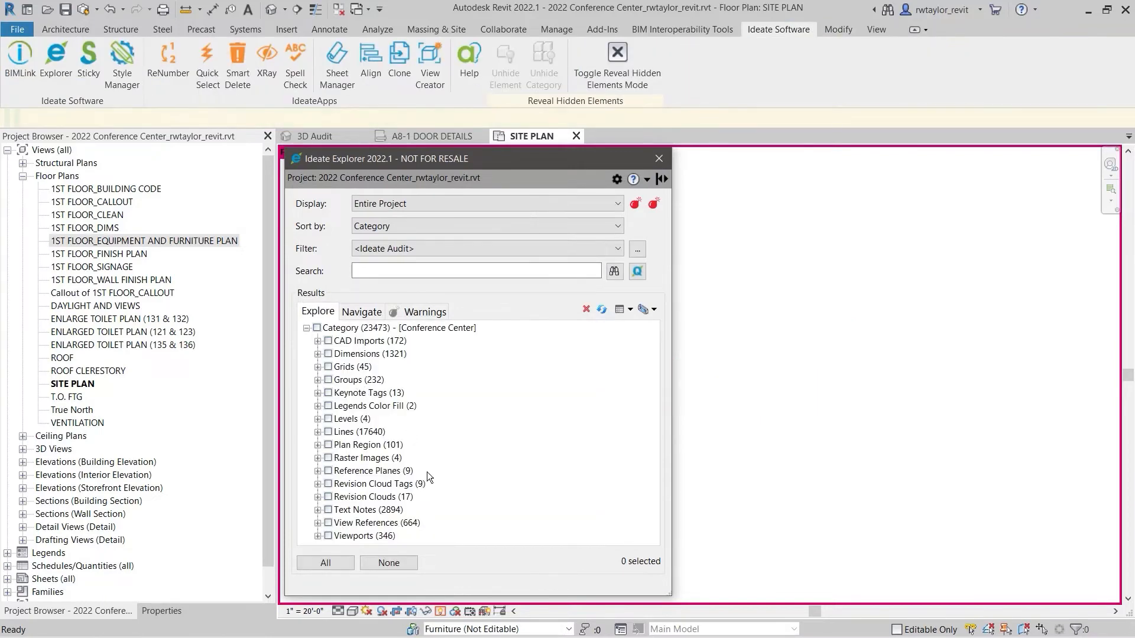